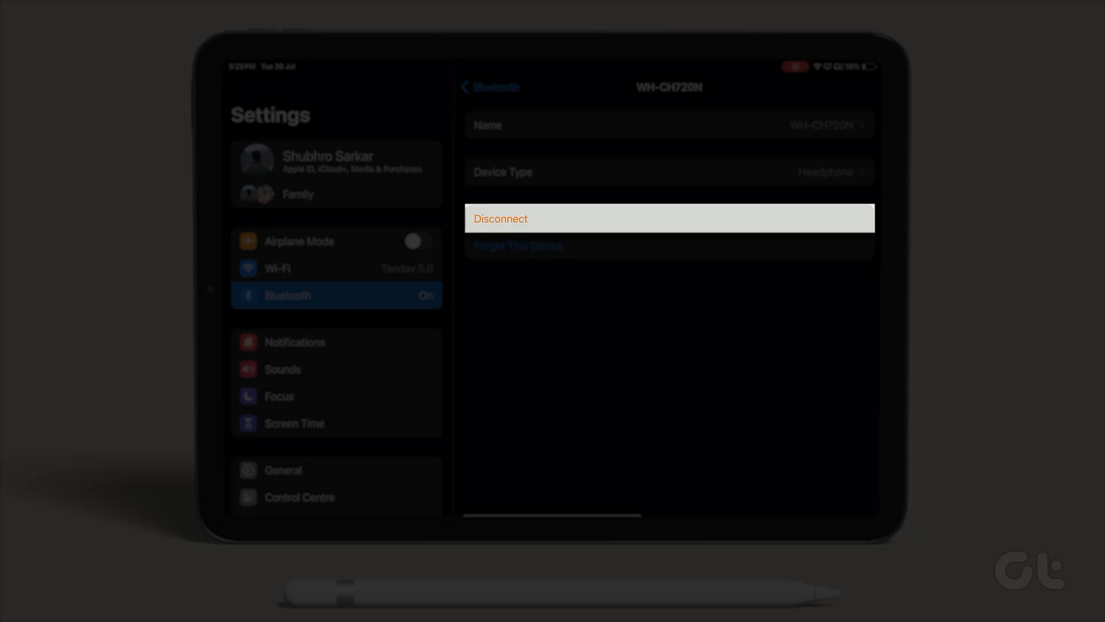
- Reconnect the WH-CH720N headphones from My Devices so they show as Connected
click(499, 219)
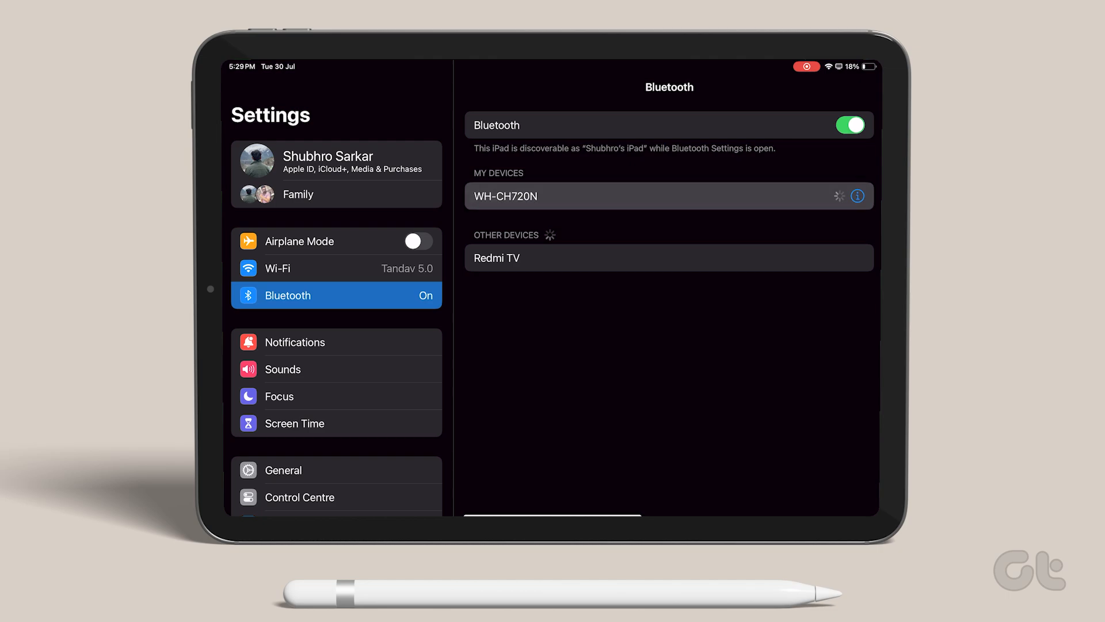
click(658, 196)
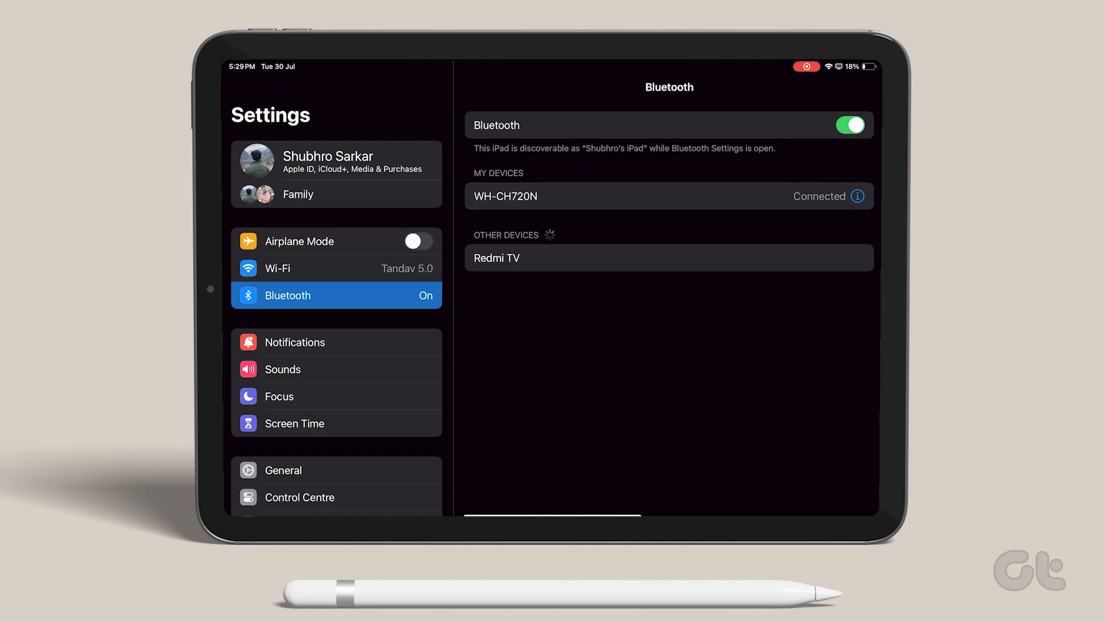